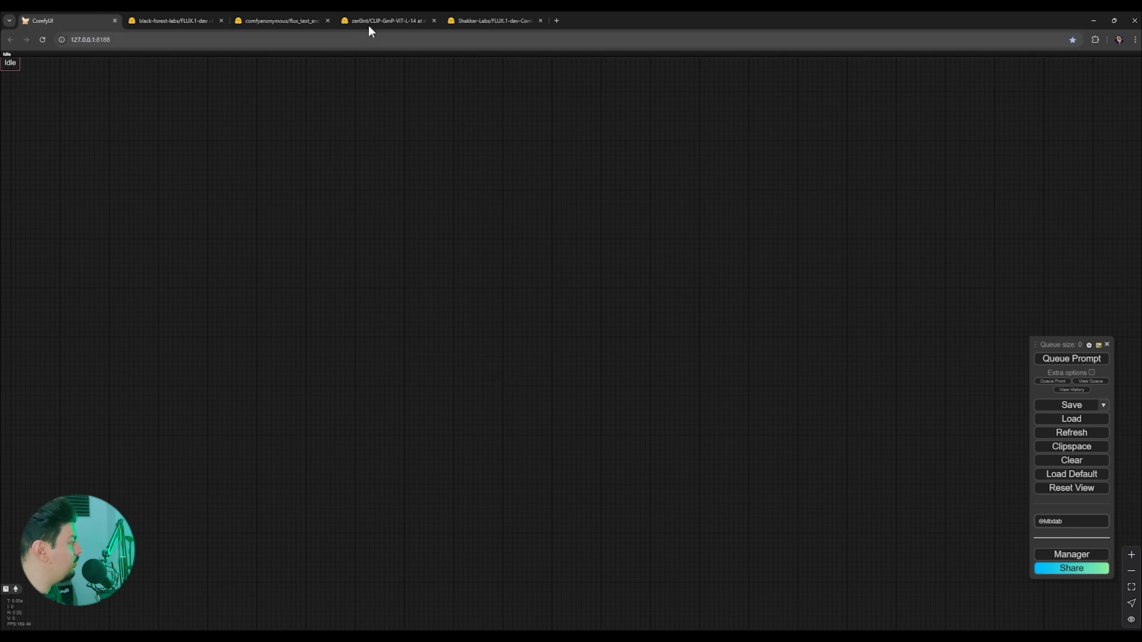
- Clear the current workflow, confirm with OK, glance at the Hugging Face page and return
left_click(1071, 460)
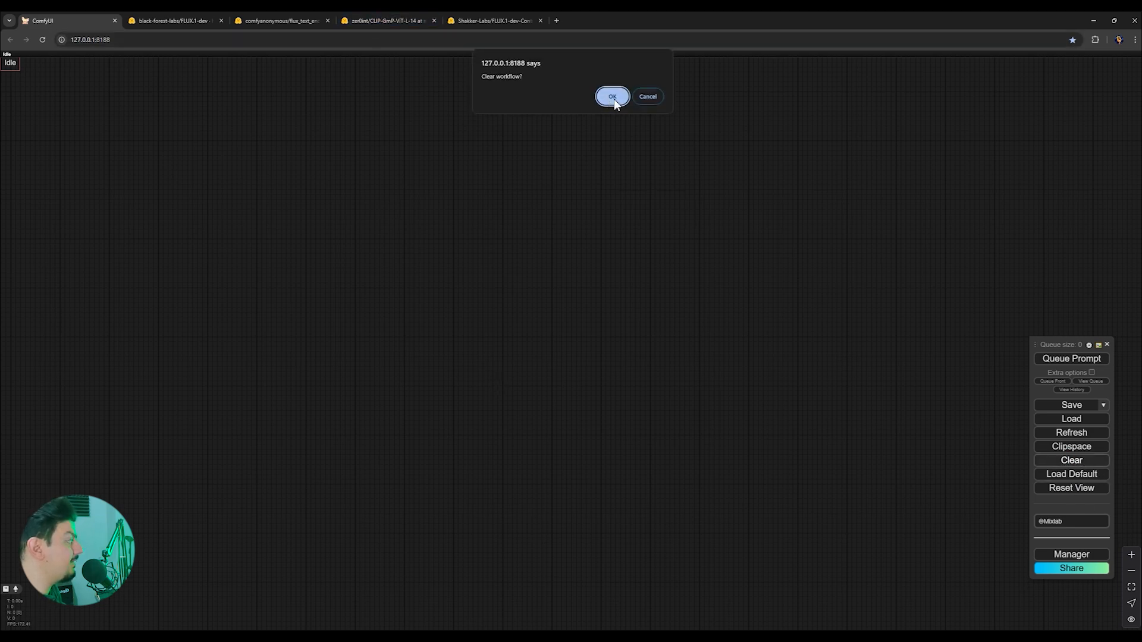
left_click(613, 96)
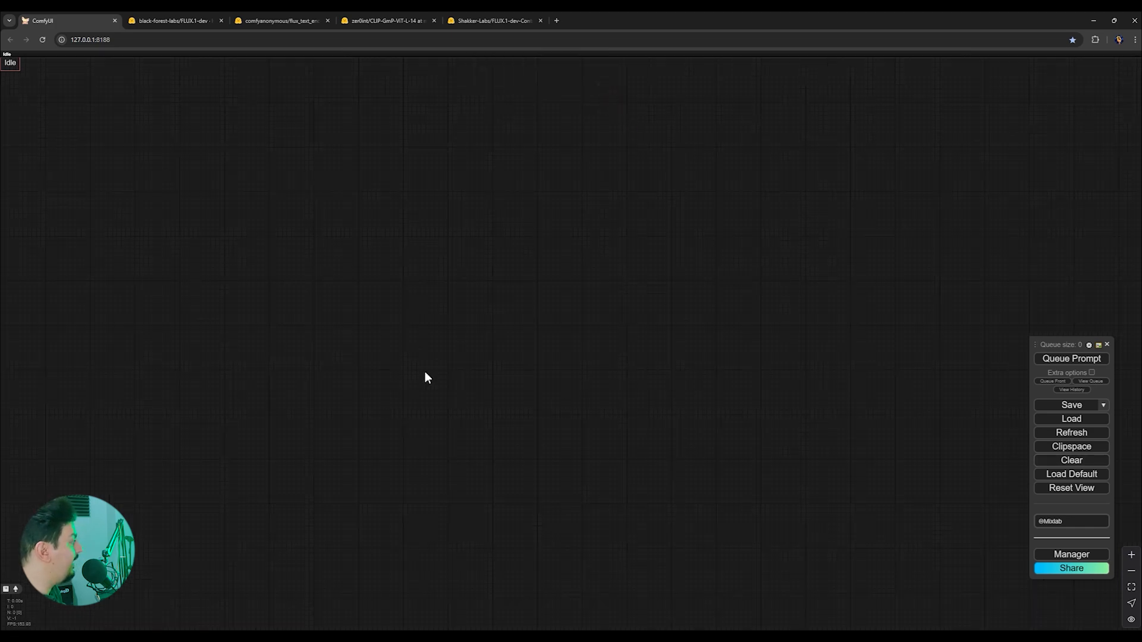
mouse_move(335, 255)
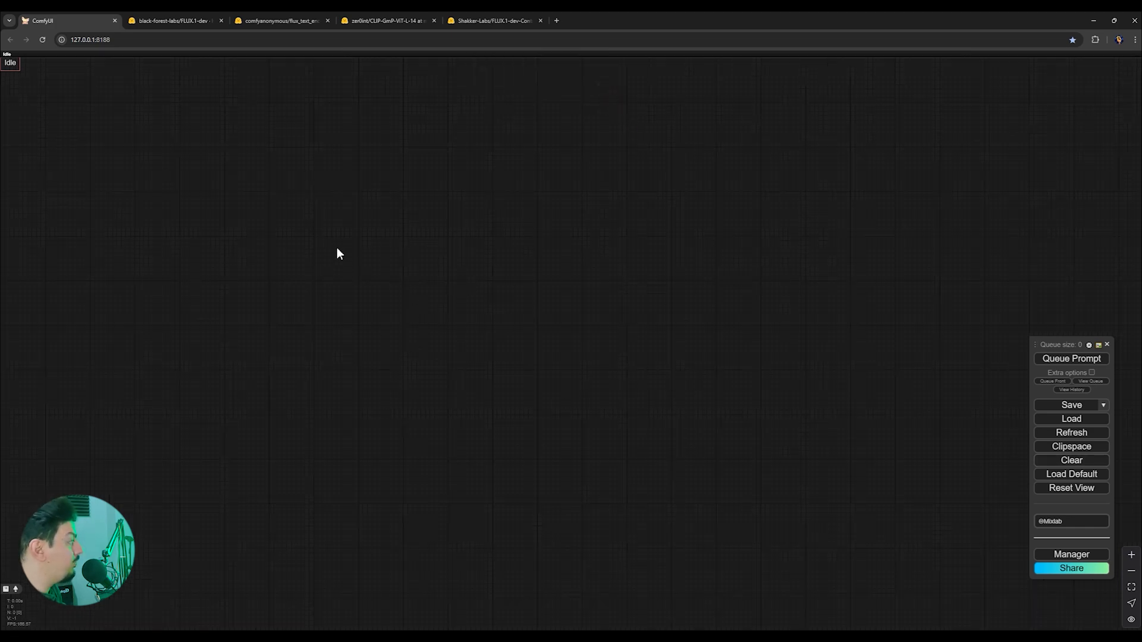
mouse_move(940, 473)
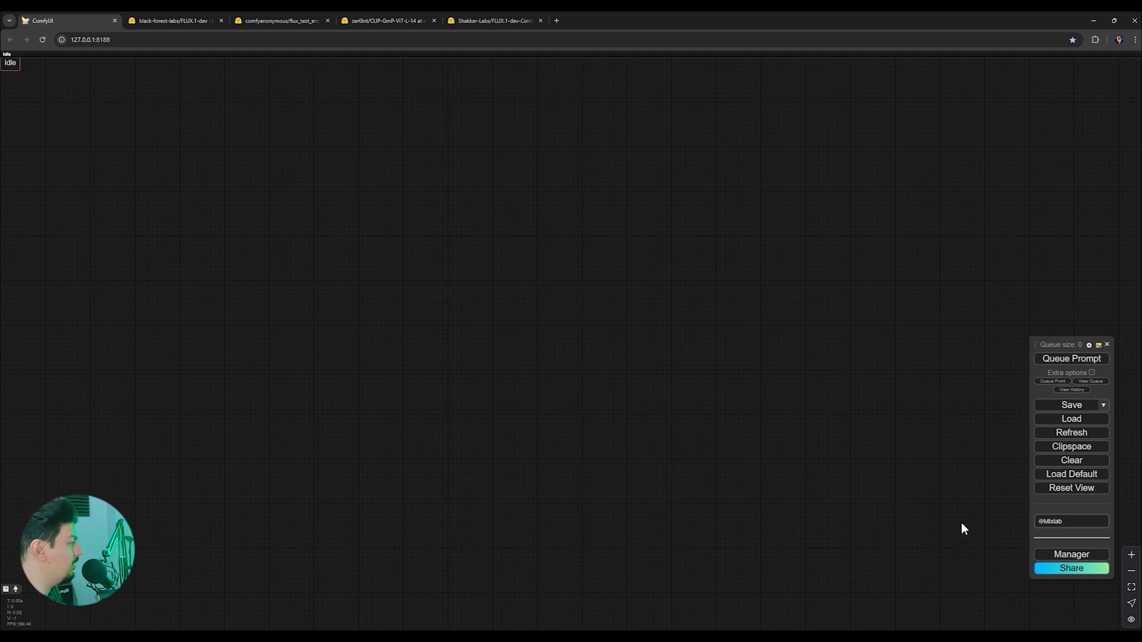
mouse_move(838, 517)
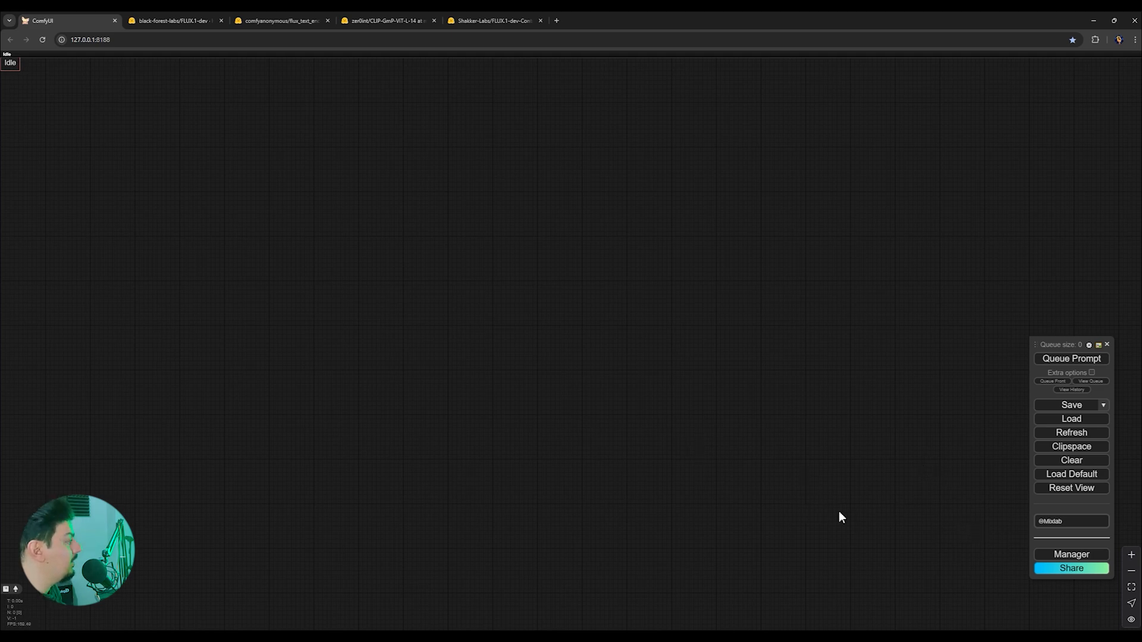
left_click(278, 21)
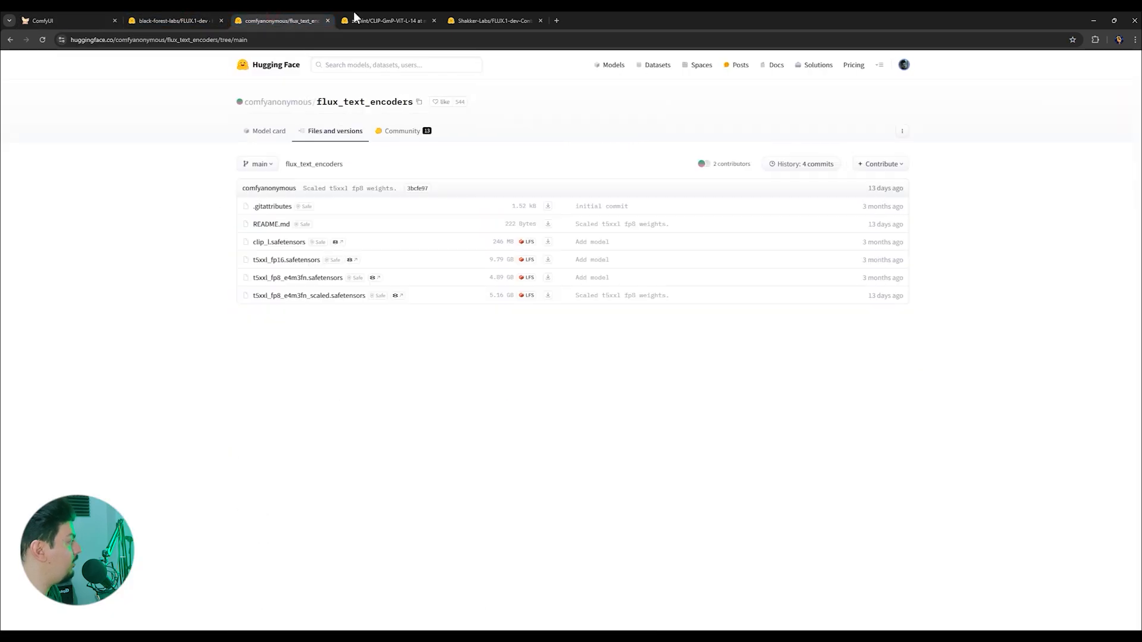
left_click(66, 19)
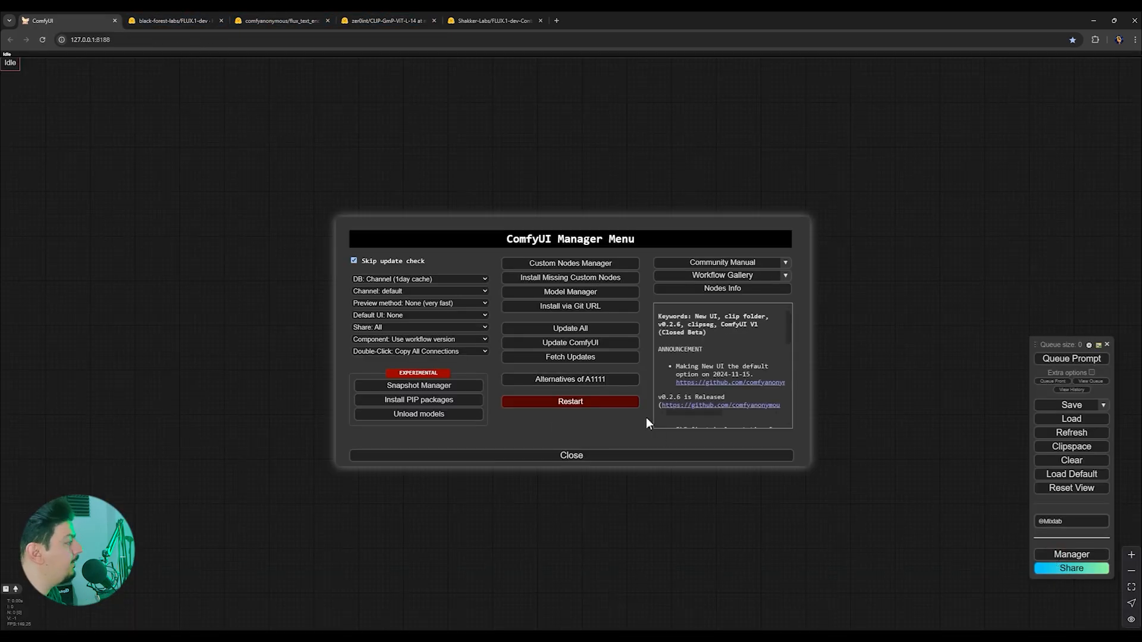
- In Custom Nodes Manager, search the catalogue for the 'rgthre' node pack
left_click(570, 263)
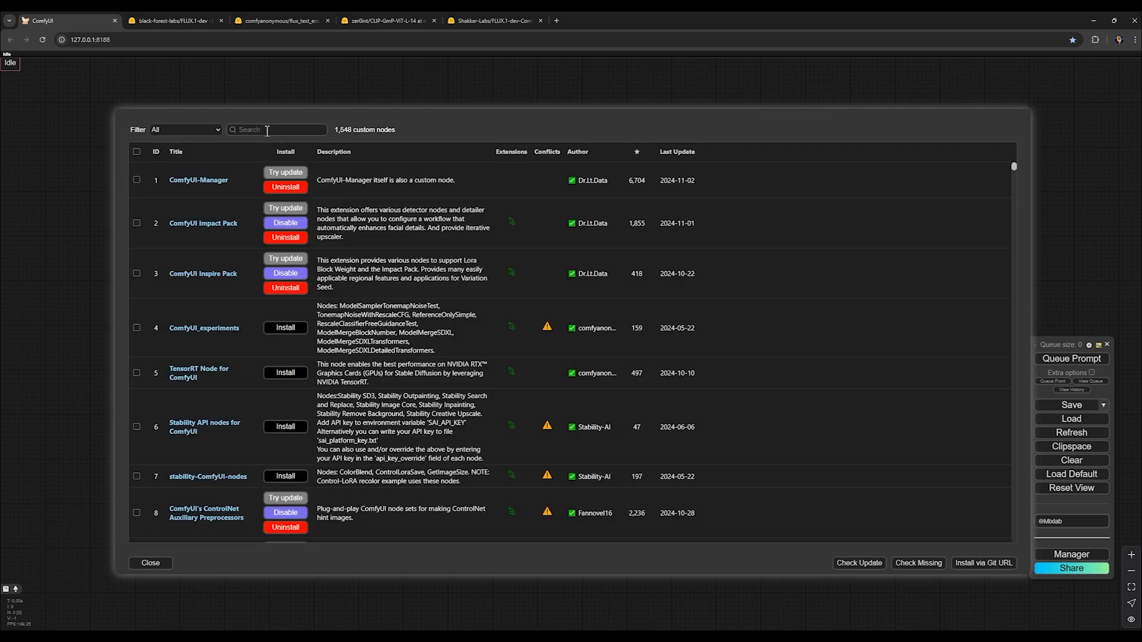
left_click(276, 130)
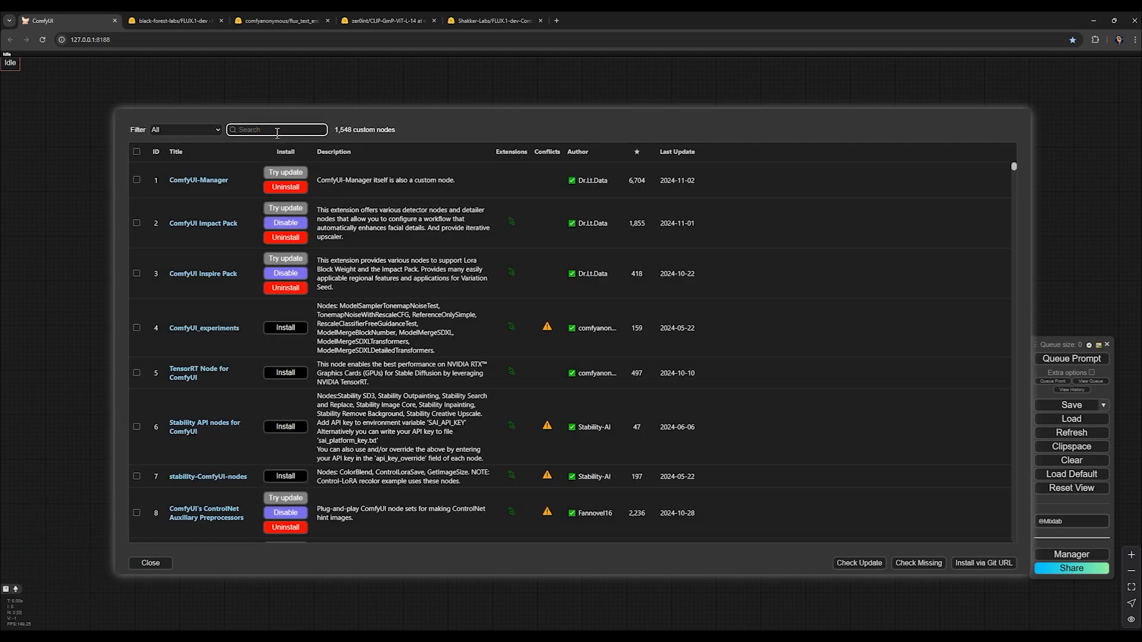
type("rgthre")
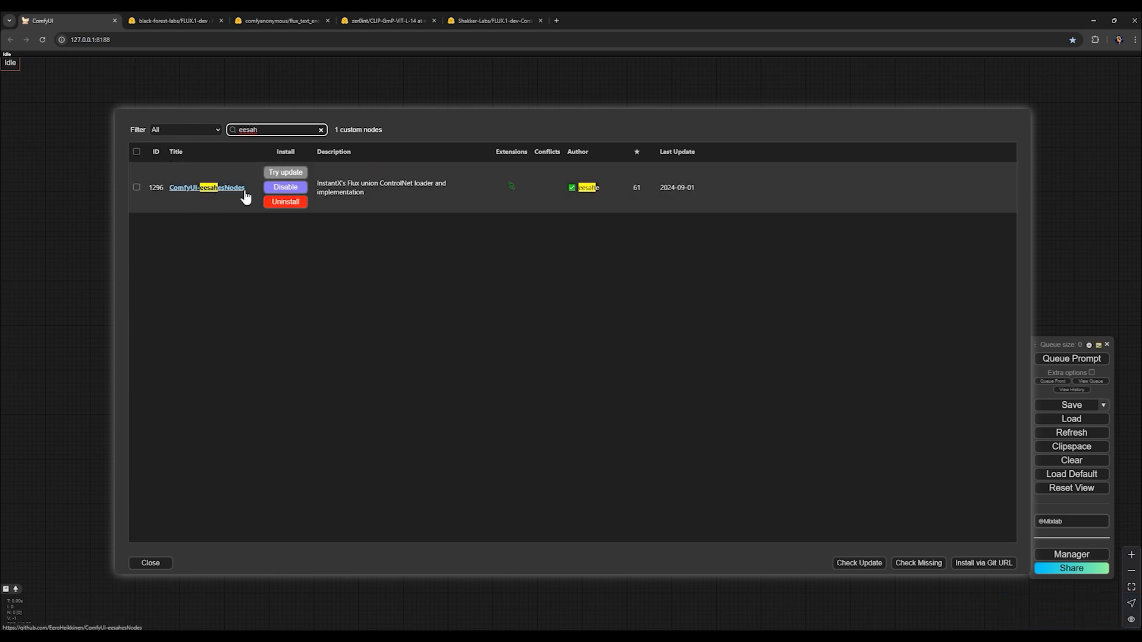
mouse_move(163, 176)
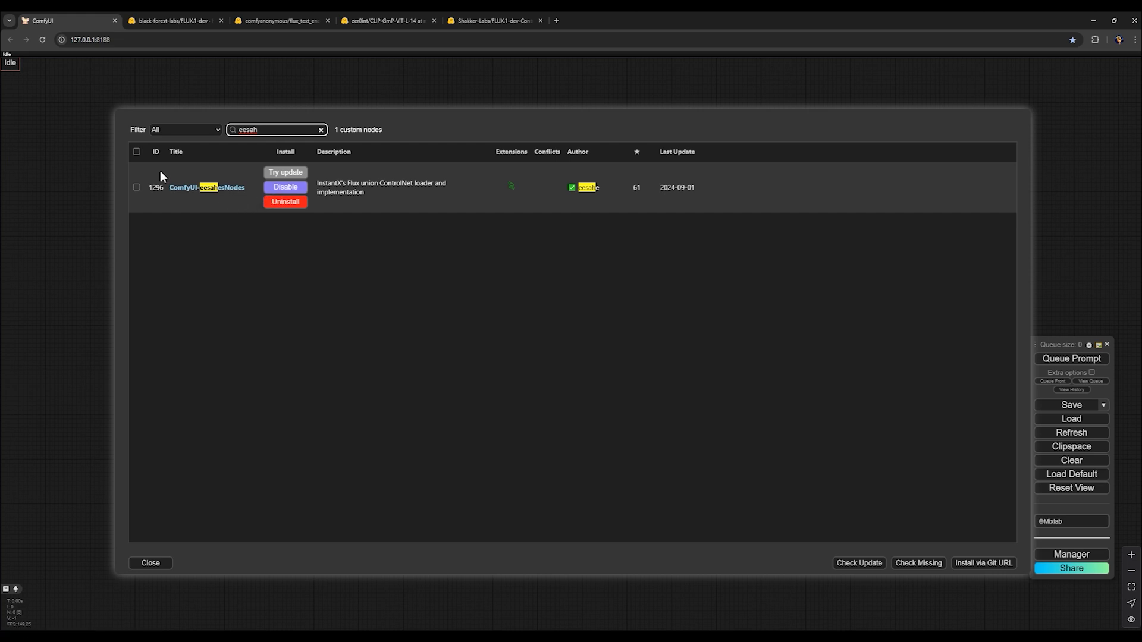
mouse_move(349, 279)
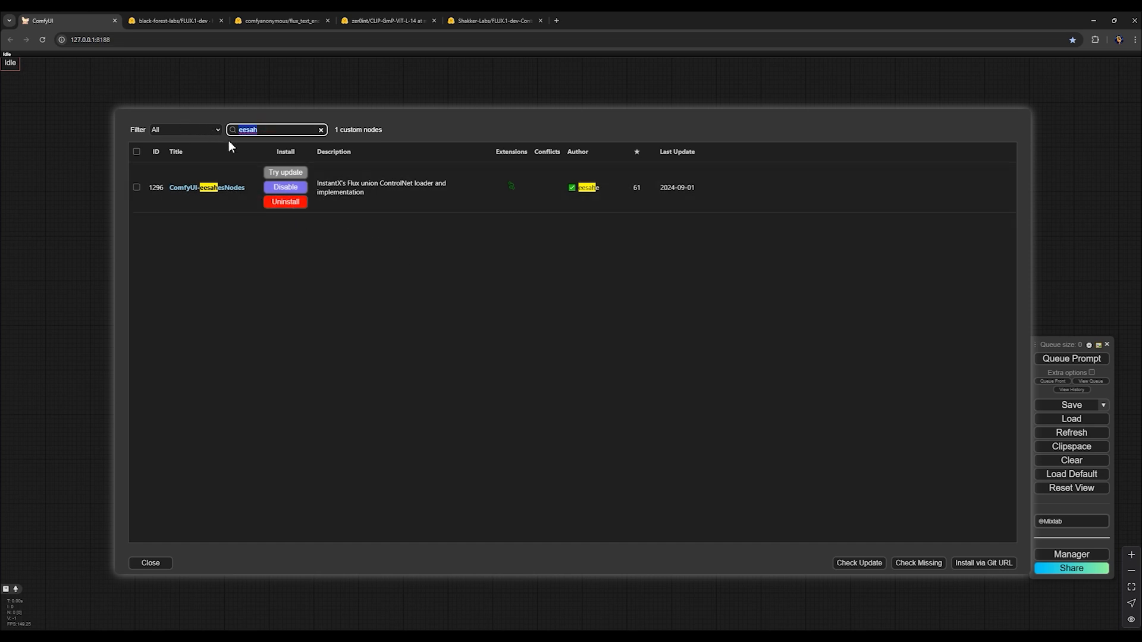
- Search the catalogue for 'controlnet' to find ControlNet Auxiliary Preprocessors, already installed
type("controlnet aux")
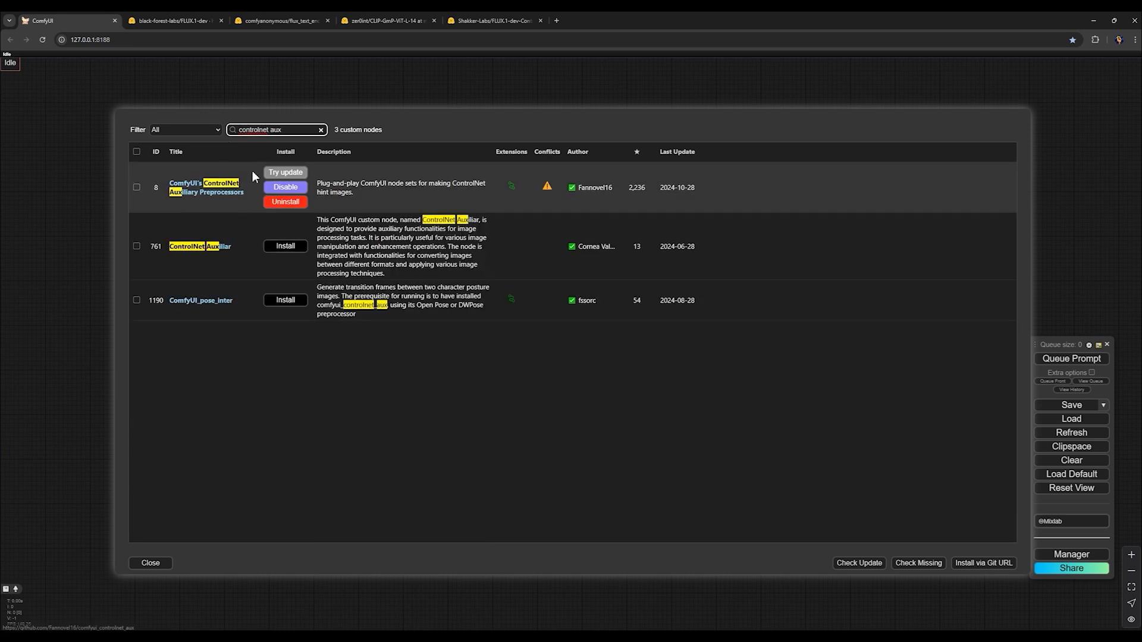
mouse_move(289, 191)
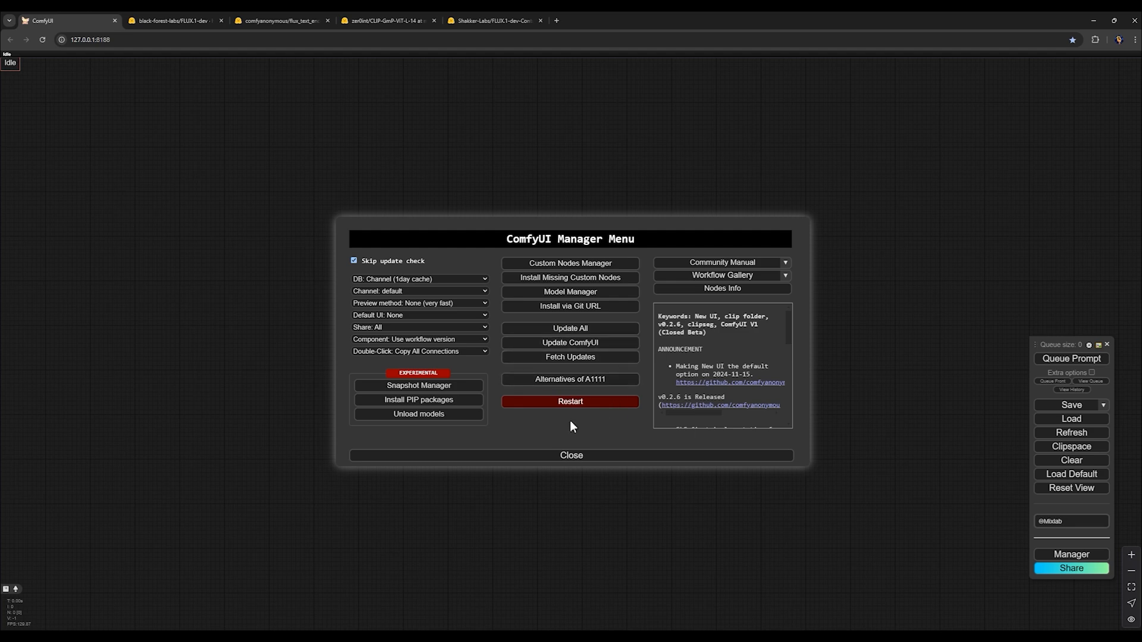
mouse_move(560, 411)
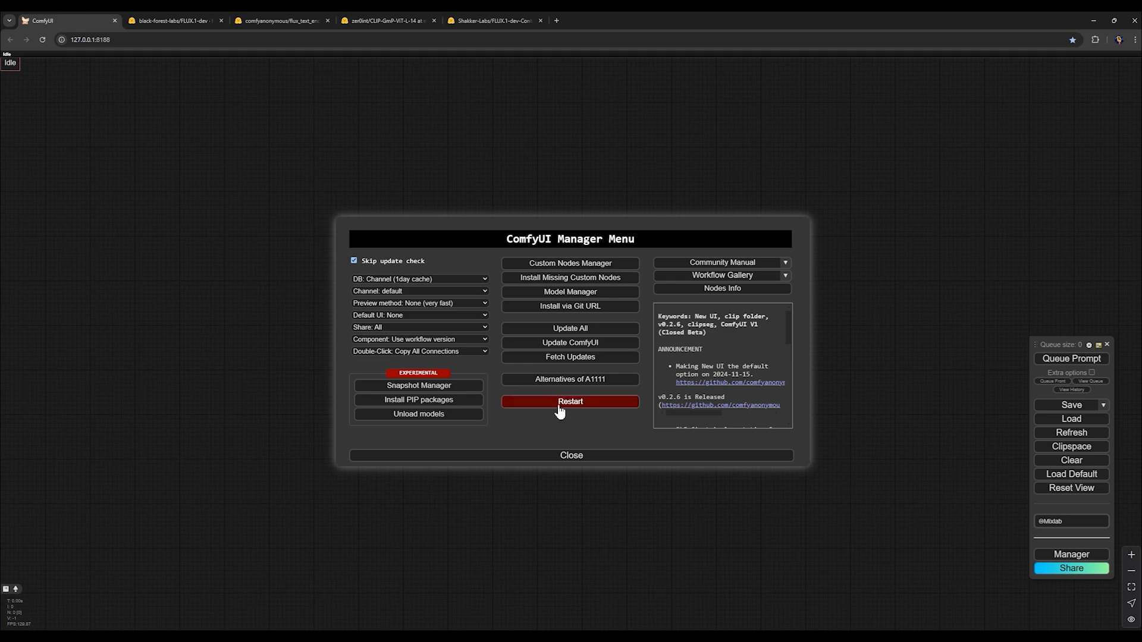